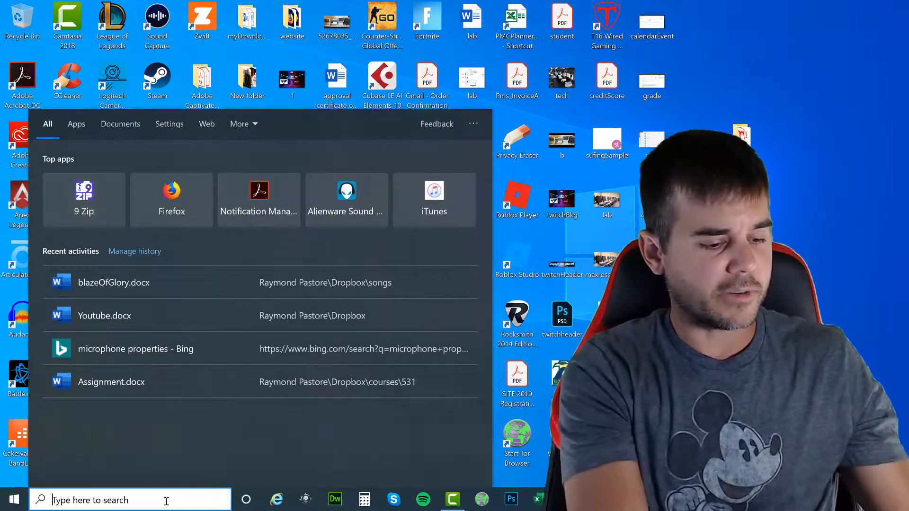
- Search 'change syte' and launch the Change system sounds result to reach the Sound dialog
{"action": "type", "text": "change sytem sou"}
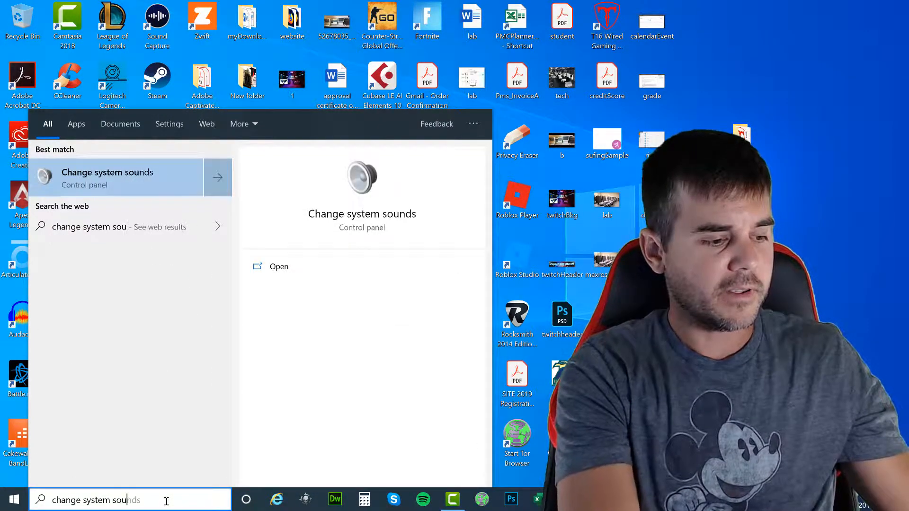
{"action": "left_click", "coordinate": [278, 266]}
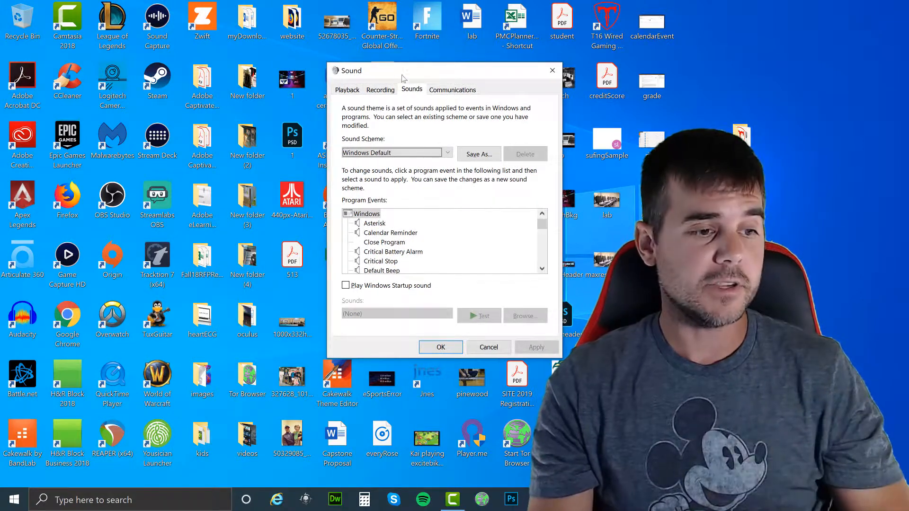
- Switch to Recording devices and select the Microphone (Realtek Audio) default device
{"action": "left_click", "coordinate": [381, 90]}
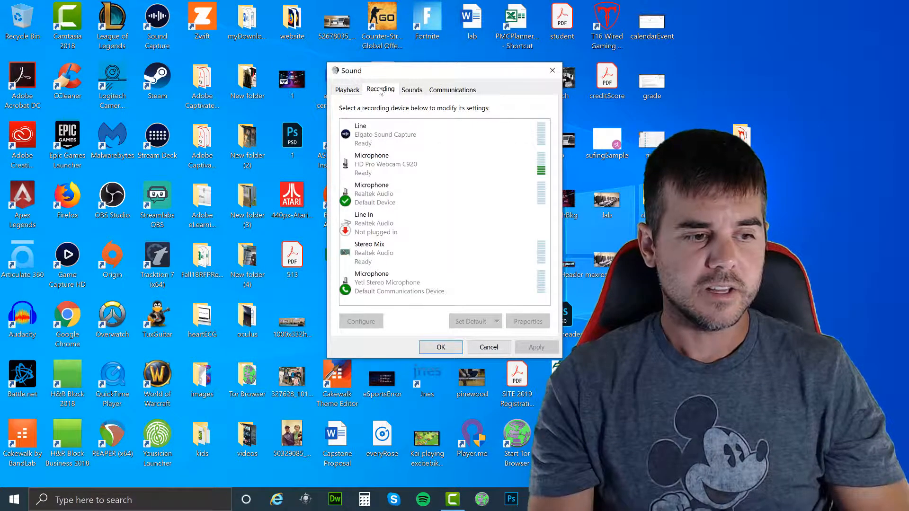
{"action": "left_click", "coordinate": [385, 194]}
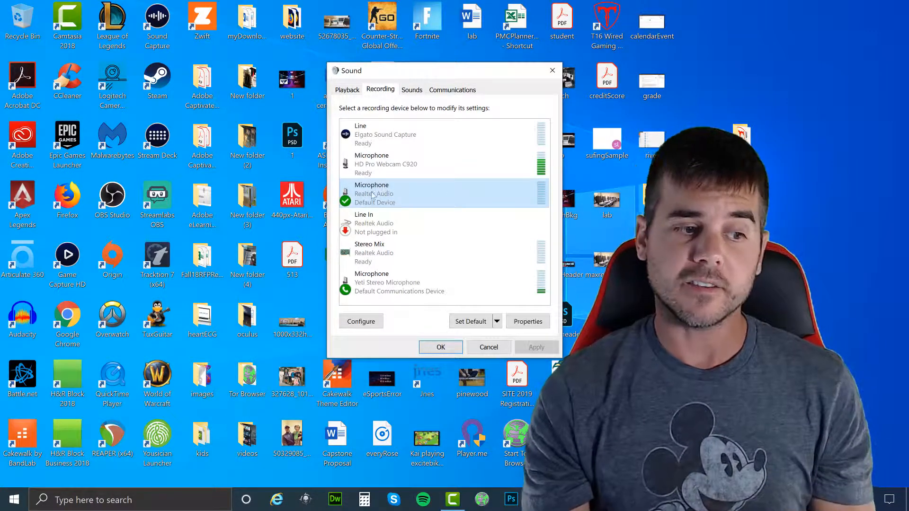
- In the Realtek microphone's Properties Listen settings, enable then disable Listen to this device
{"action": "right_click", "coordinate": [371, 194]}
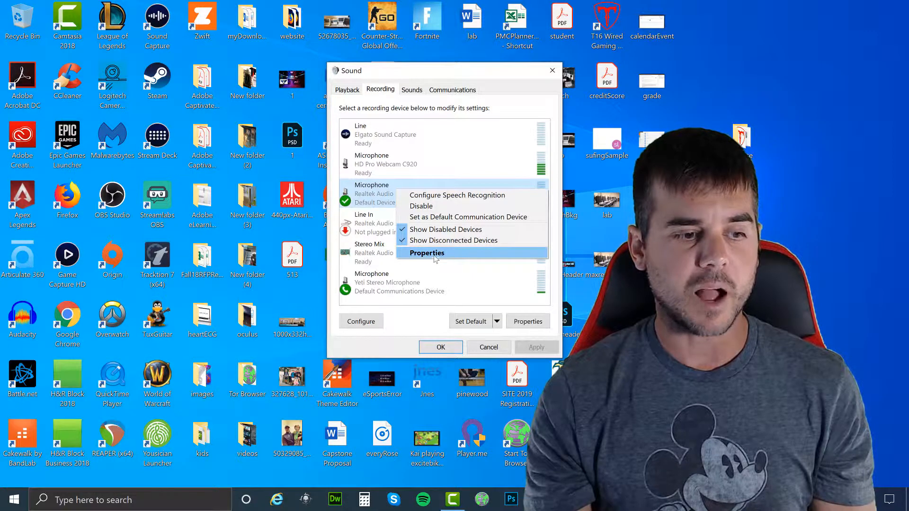
{"action": "left_click", "coordinate": [426, 253]}
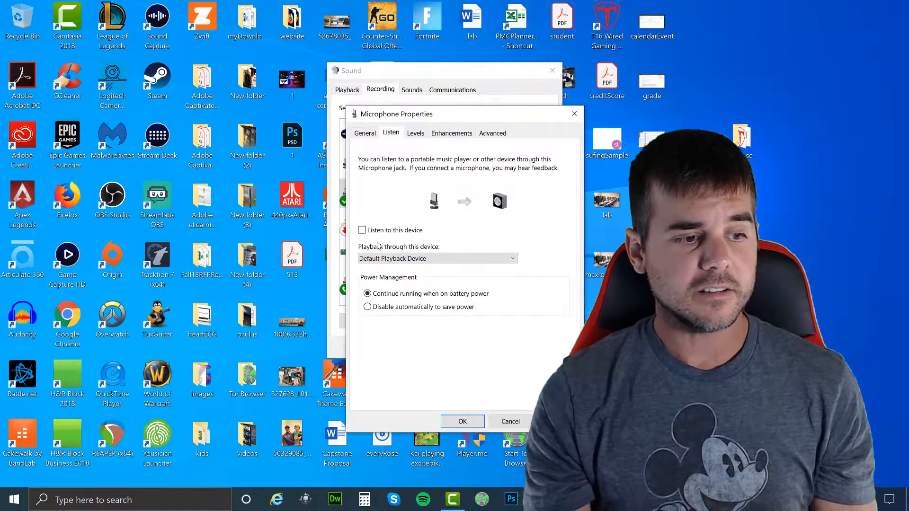
{"action": "left_click", "coordinate": [362, 230]}
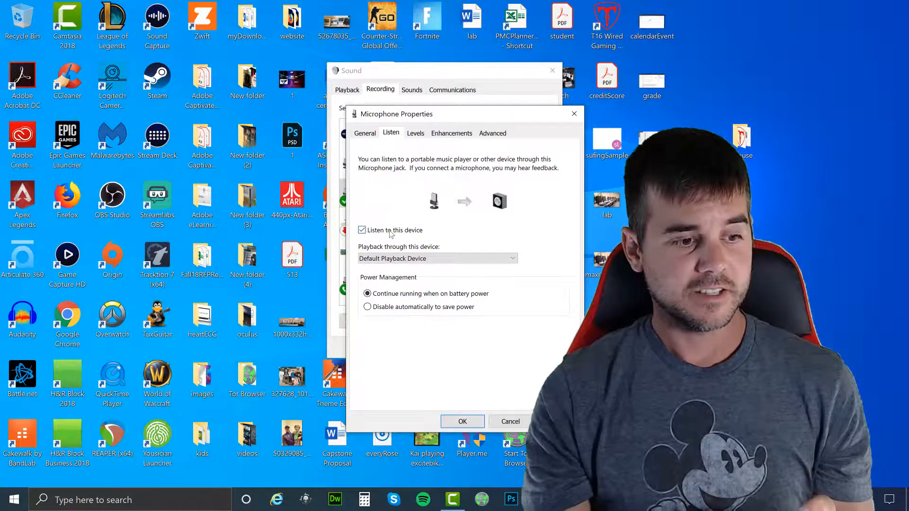
{"action": "left_click", "coordinate": [361, 230]}
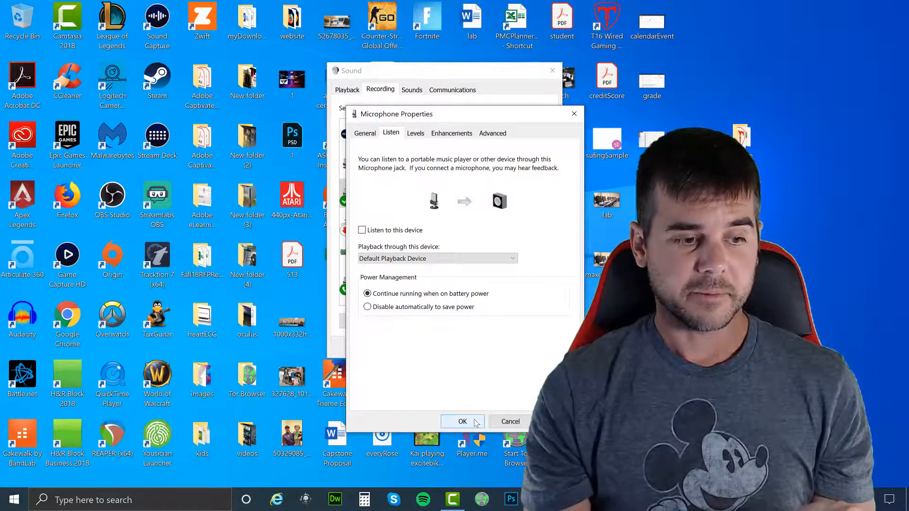
- Confirm Microphone Properties and the Sound dialog with OK, returning to the desktop
{"action": "left_click", "coordinate": [463, 421]}
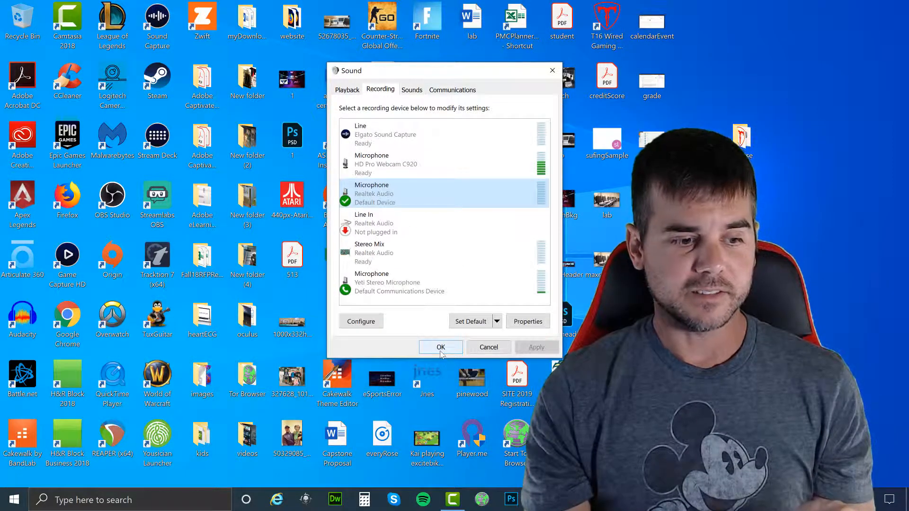
{"action": "left_click", "coordinate": [440, 347]}
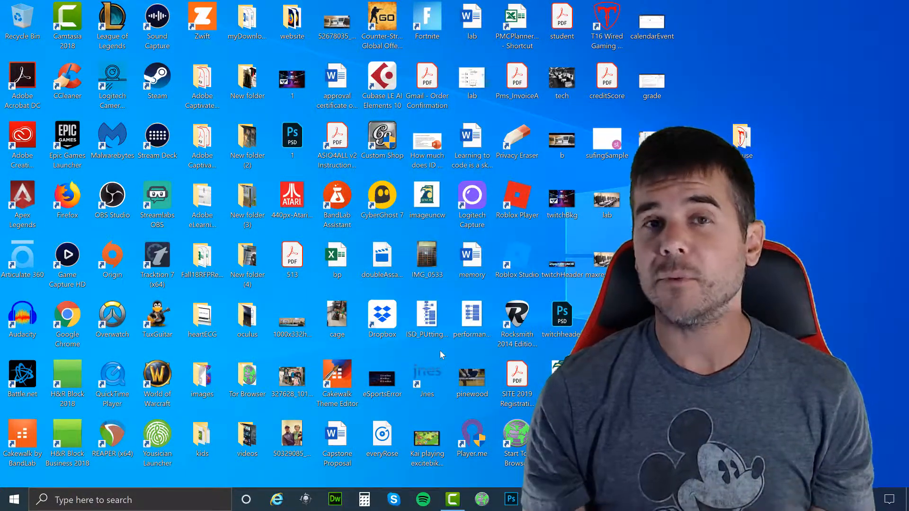